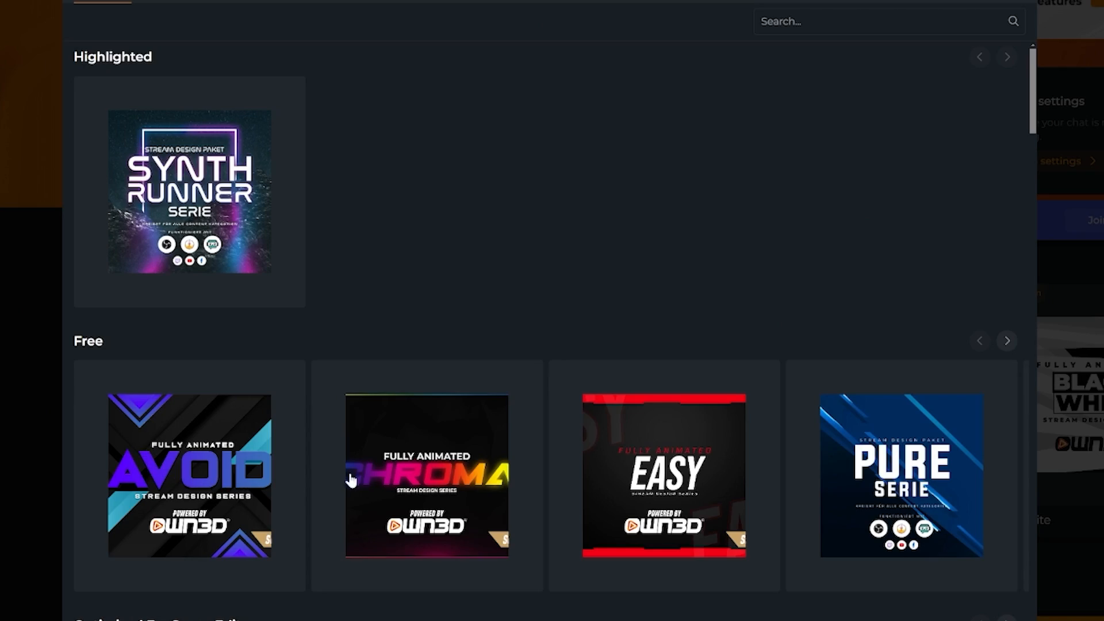
{"action": "mouse_move", "coordinate": [179, 460]}
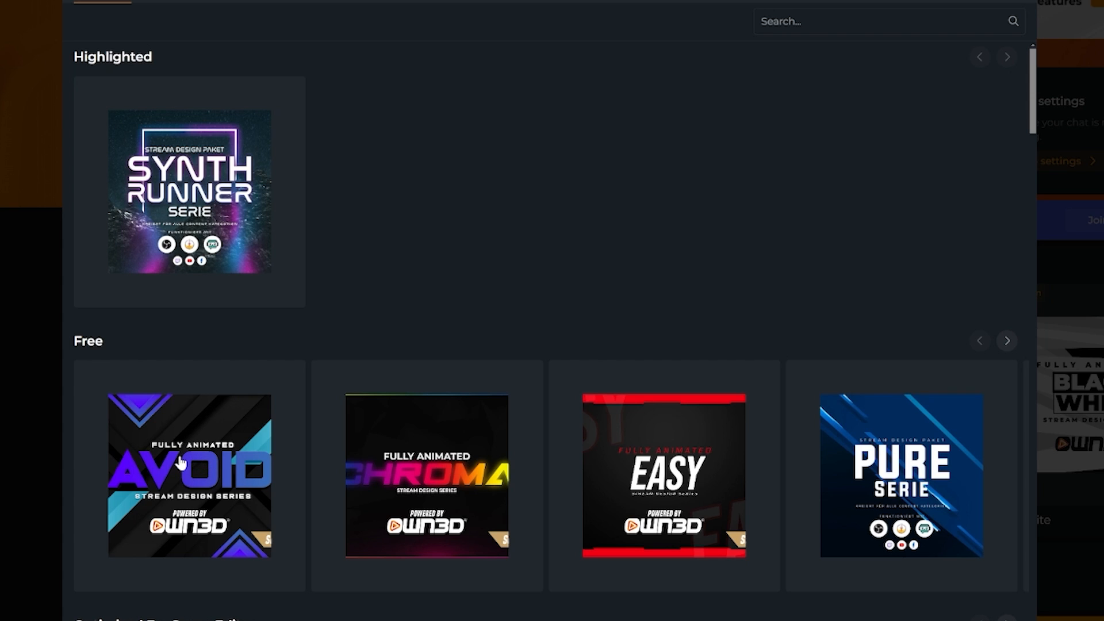
- Select the free Avoid stream design, leading to the OWN3D Pro subscription plans
{"action": "left_click", "coordinate": [182, 464]}
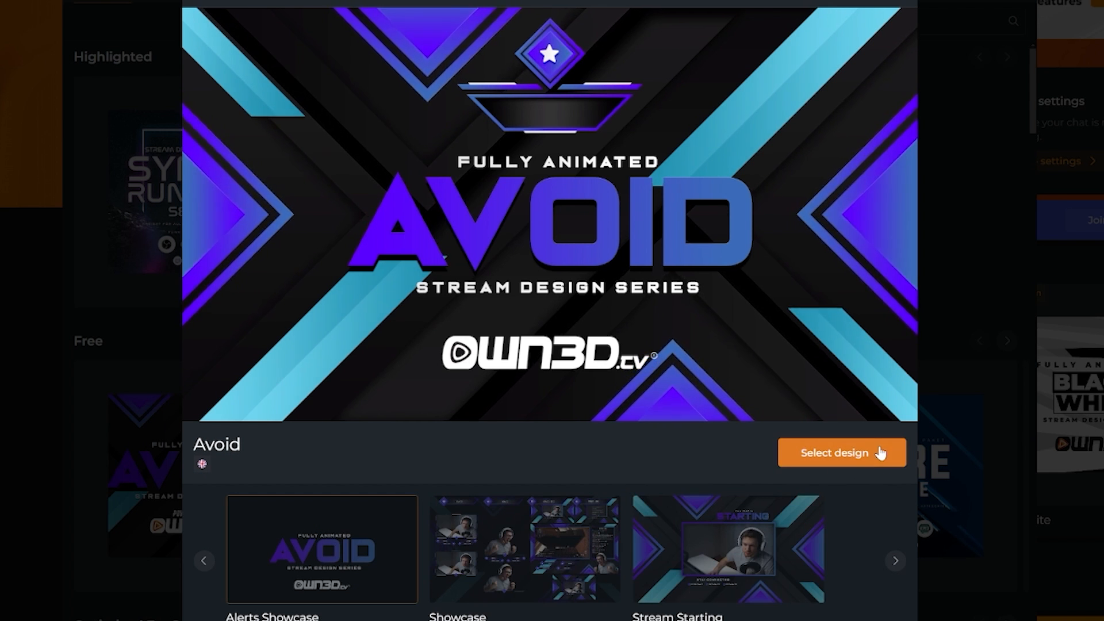
{"action": "left_click", "coordinate": [835, 453]}
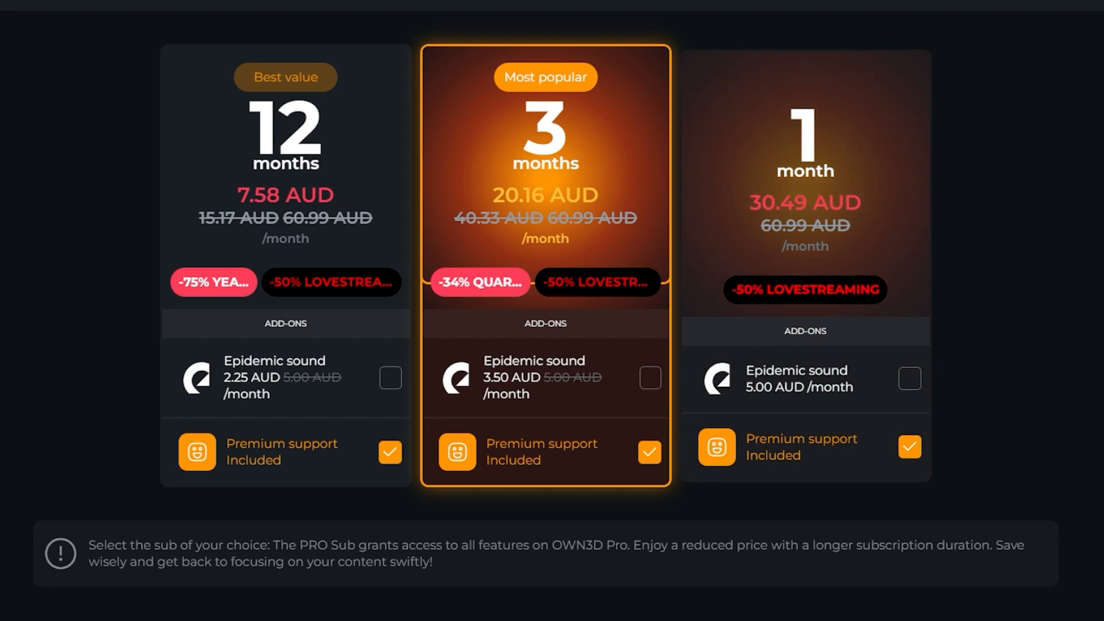
- Leave the OWN3D Pro pricing page for the Streamlabs Alert Box widget page
{"action": "left_click", "coordinate": [650, 376]}
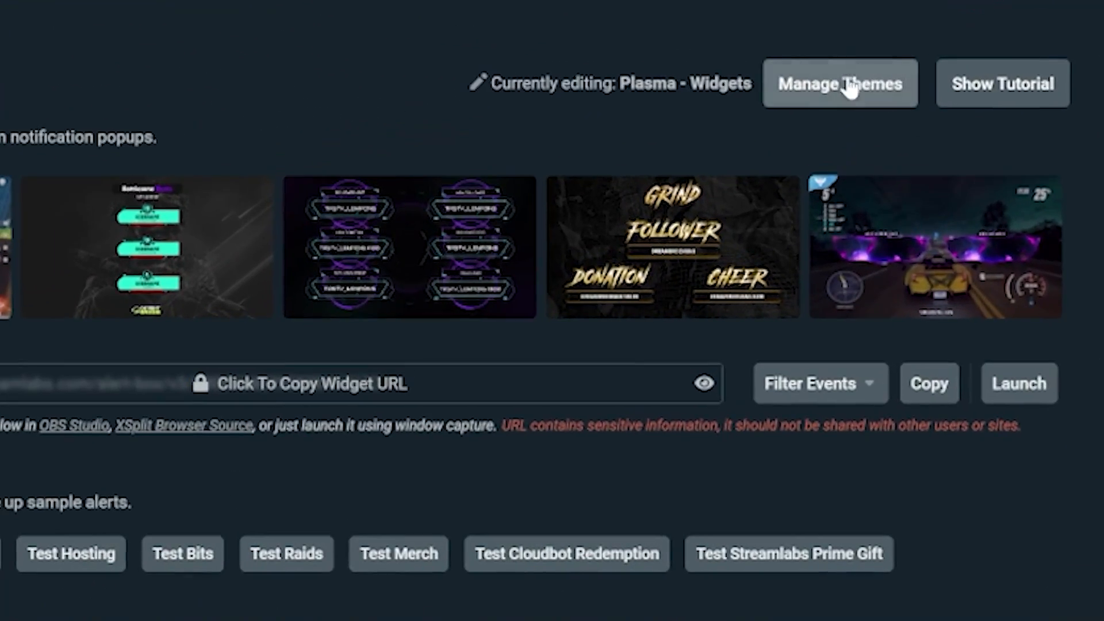
- Go to Manage Themes for the alert box before switching to Streamlabs Desktop
{"action": "left_click", "coordinate": [845, 82]}
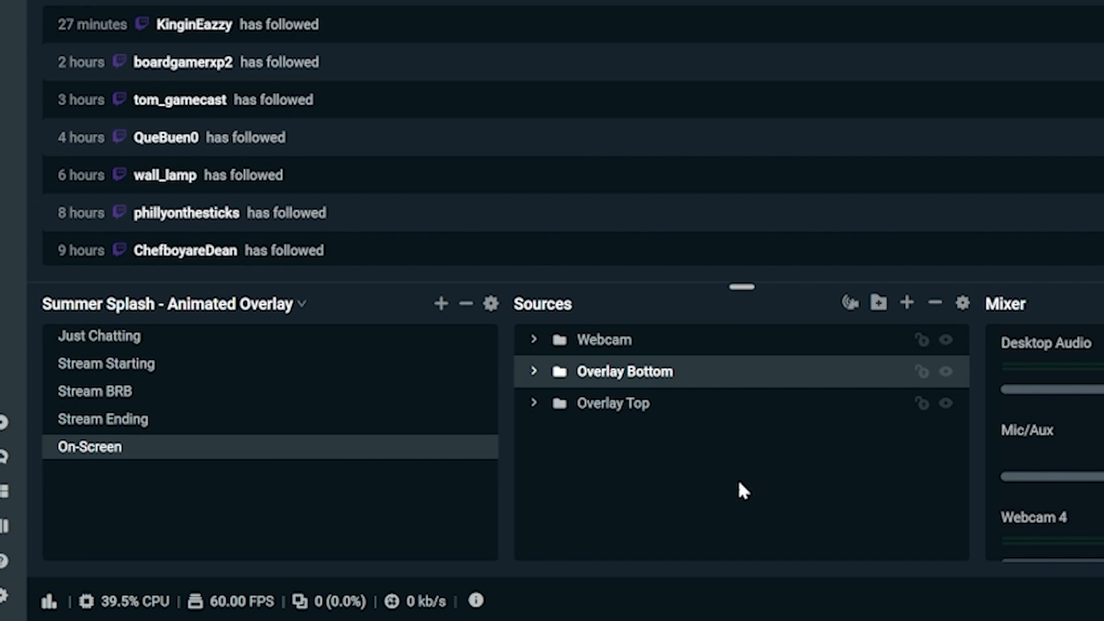
{"action": "mouse_move", "coordinate": [911, 380]}
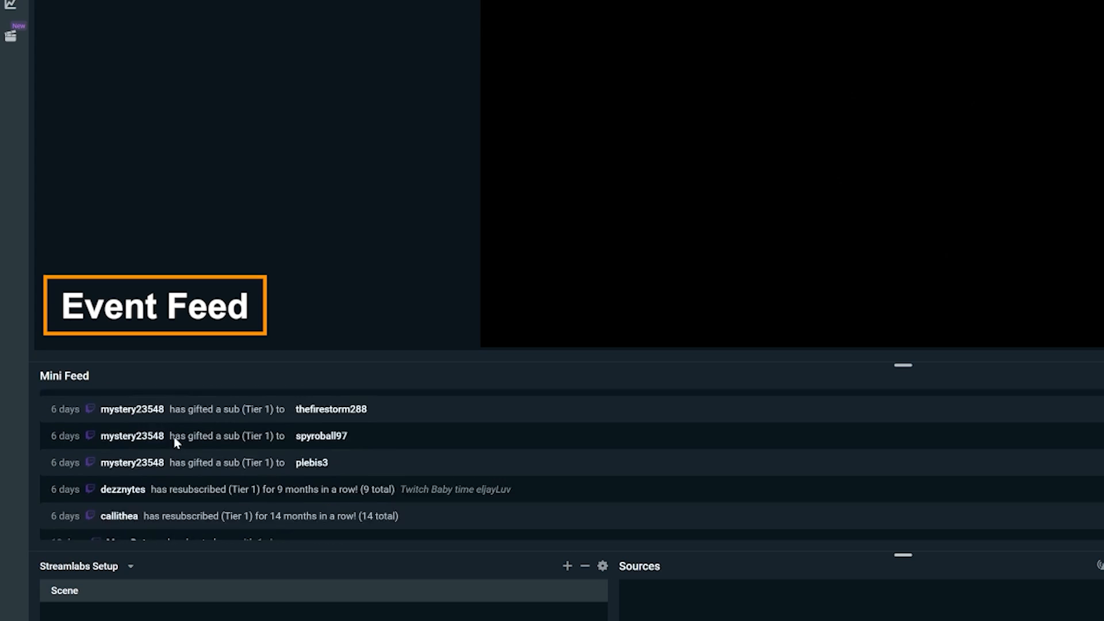
- Scroll the Mini Feed before importing an overlay file from the scene collection menu
{"action": "scroll", "scroll_direction": "down", "scroll_amount": 3}
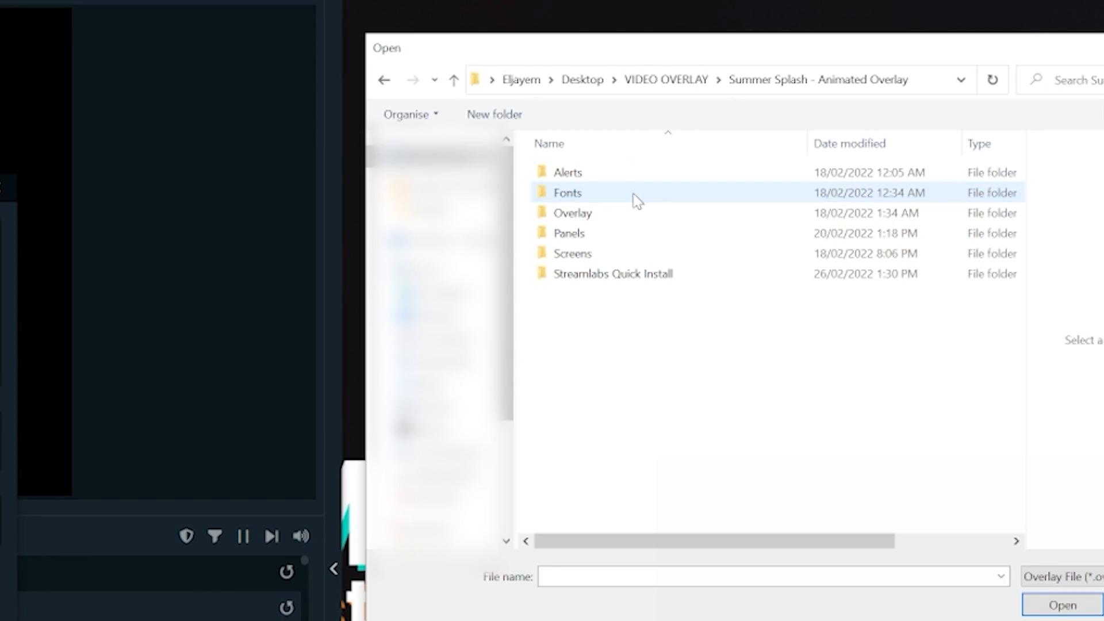
- Open the Streamlabs Quick Install folder in the overlay's Open dialog
{"action": "left_click", "coordinate": [614, 273]}
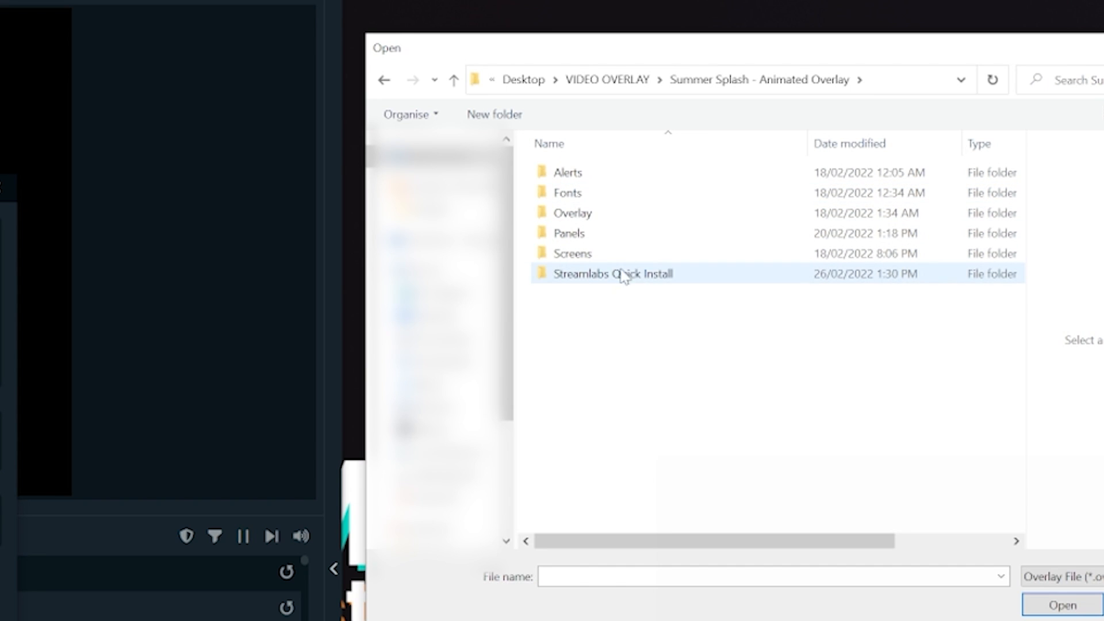
{"action": "double_click", "coordinate": [609, 274]}
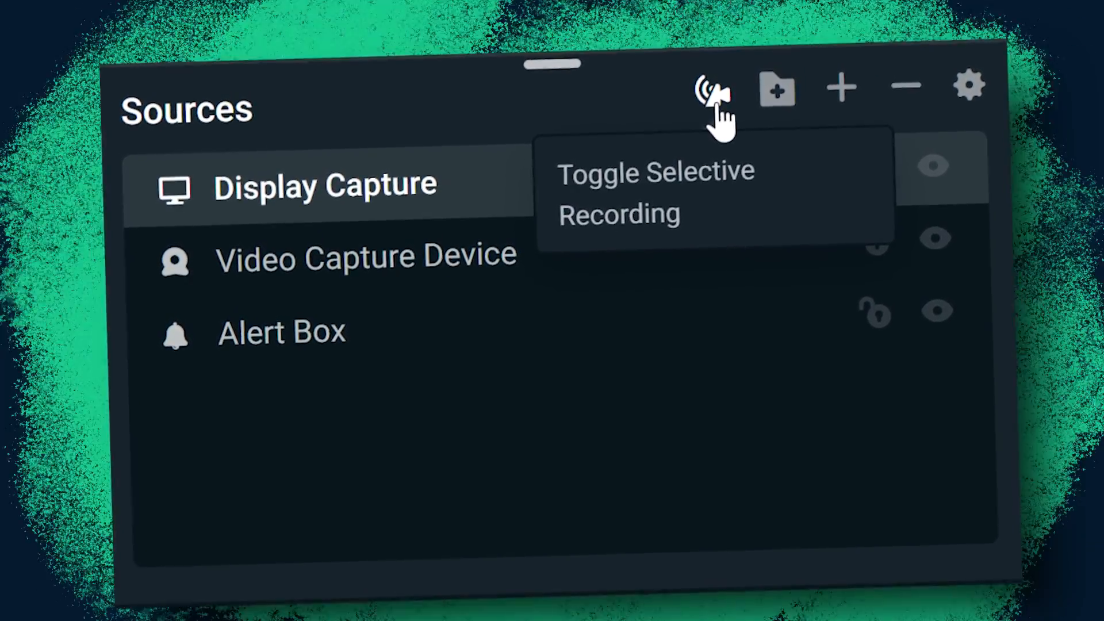
- Enable selective recording for sources and view the webcam source's Projector options
{"action": "left_click", "coordinate": [712, 92]}
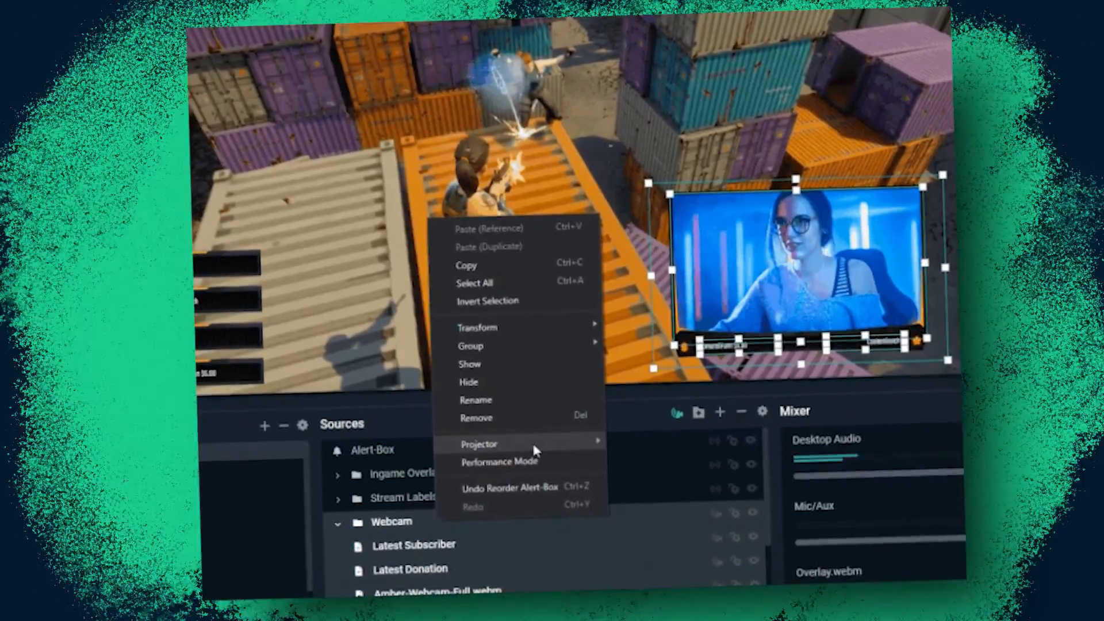
{"action": "left_click", "coordinate": [480, 444]}
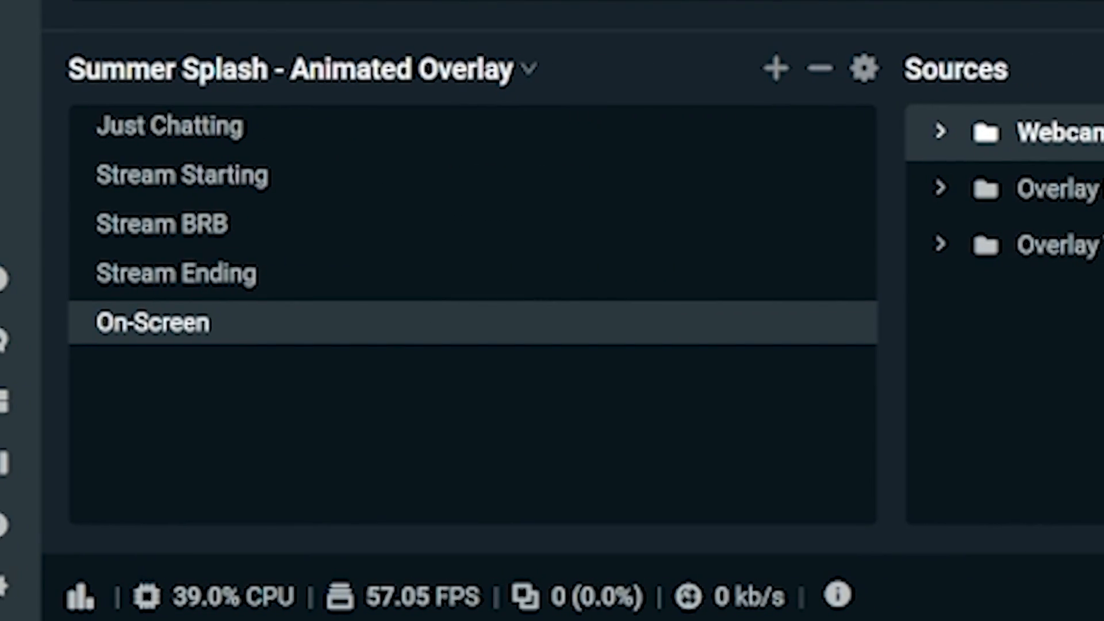
- Select the scene and open the Game Capture source's properties
{"action": "left_click", "coordinate": [1049, 189]}
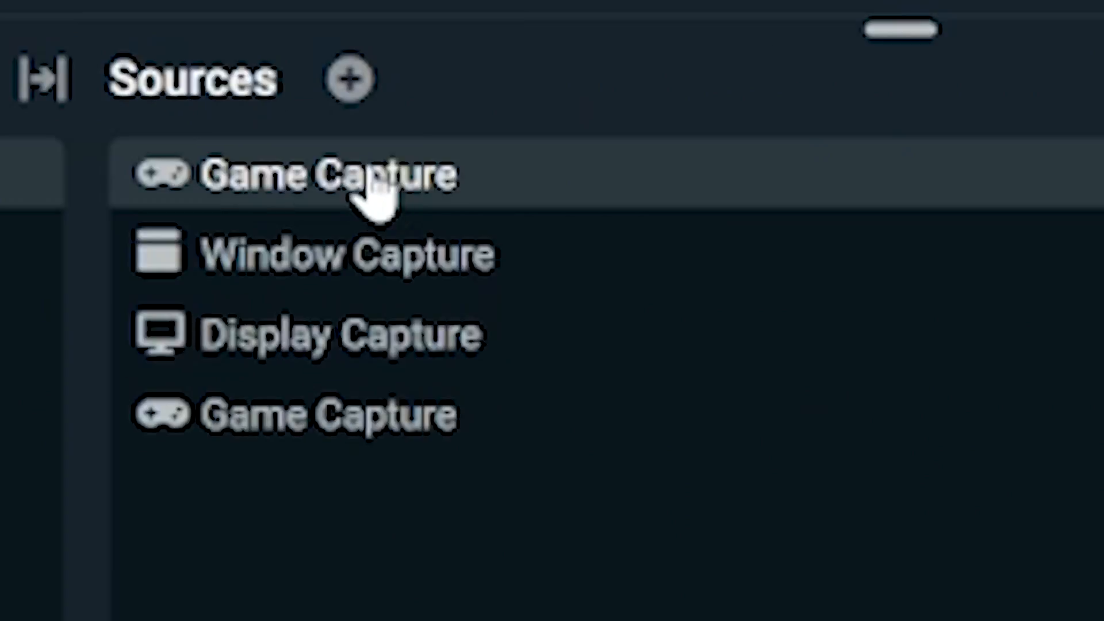
{"action": "double_click", "coordinate": [318, 174]}
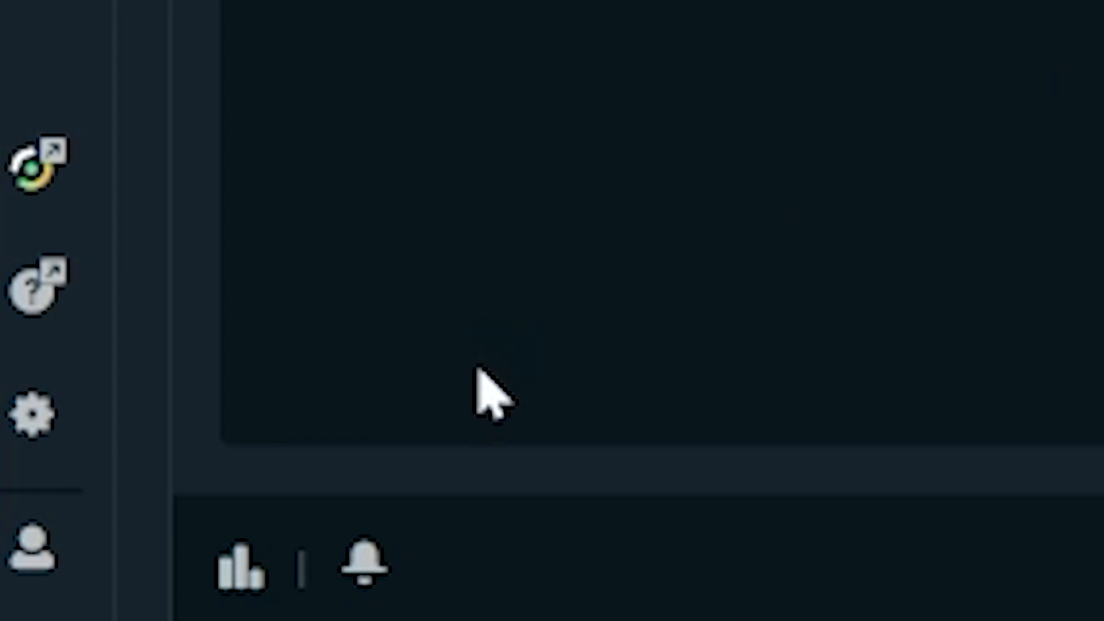
- Scroll through the Lightstream and Streamlabs Studio console-streaming feature lists side by side
{"action": "left_click", "coordinate": [361, 570]}
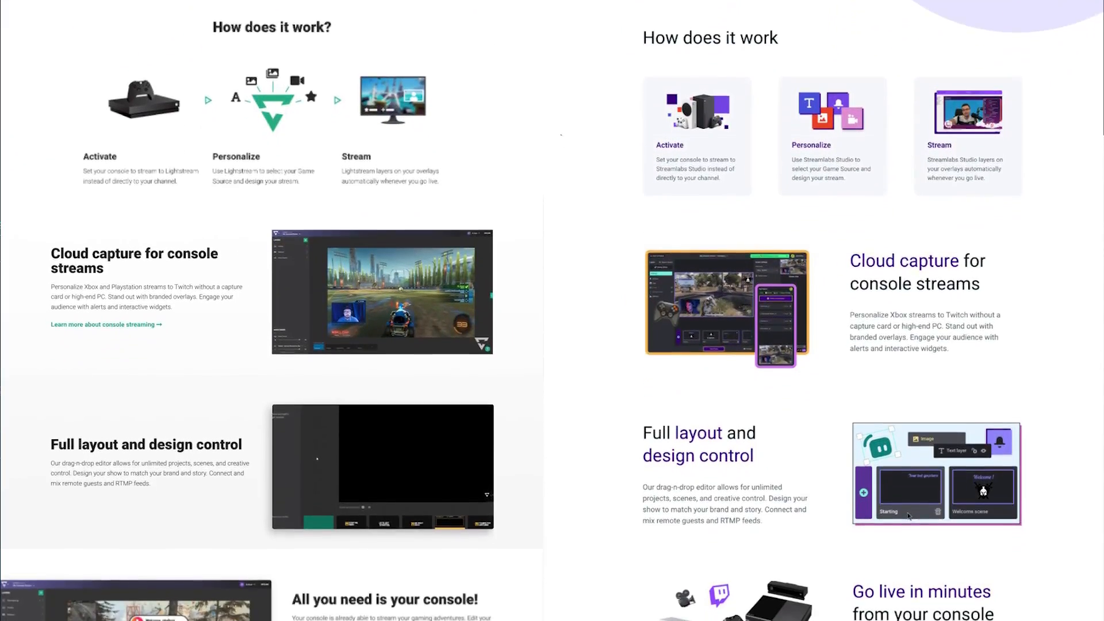
{"action": "scroll", "scroll_direction": "down", "scroll_amount": 3}
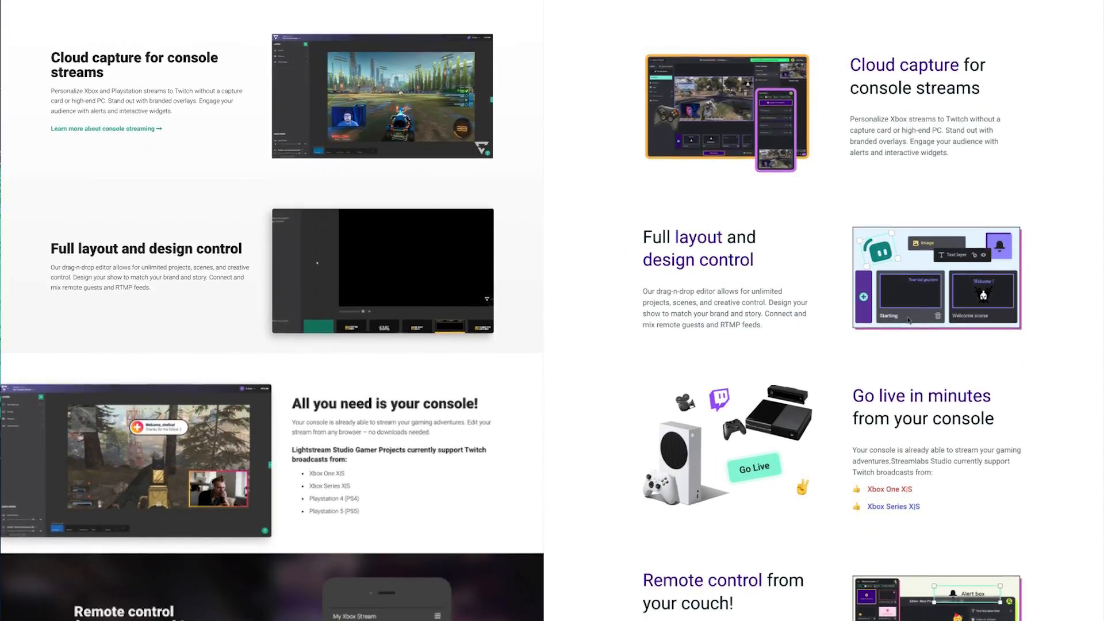
{"action": "scroll", "scroll_direction": "down", "scroll_amount": 3}
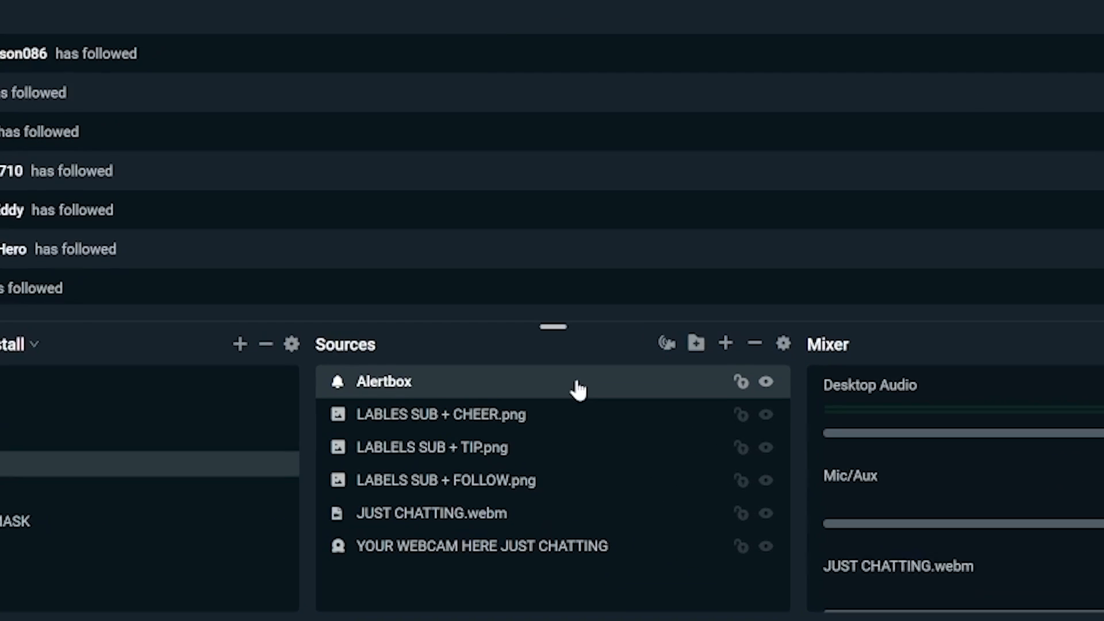
{"action": "double_click", "coordinate": [384, 382]}
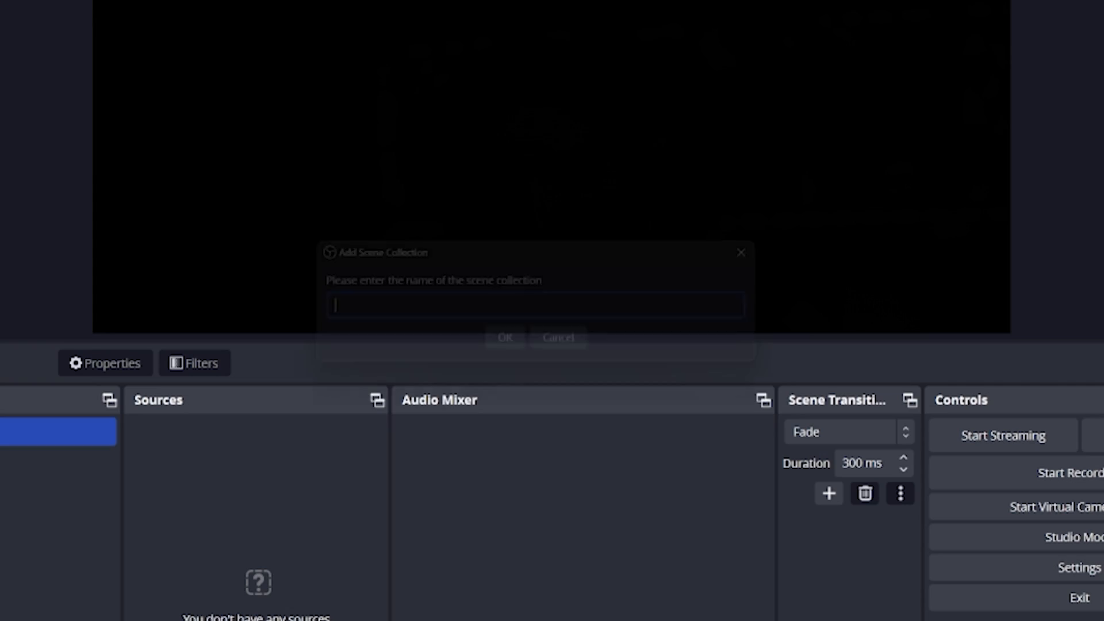
- Name the new scene collection 'Subscri' and add a Video Capture Device source to the Game Scene
{"action": "type", "text": "Subscri"}
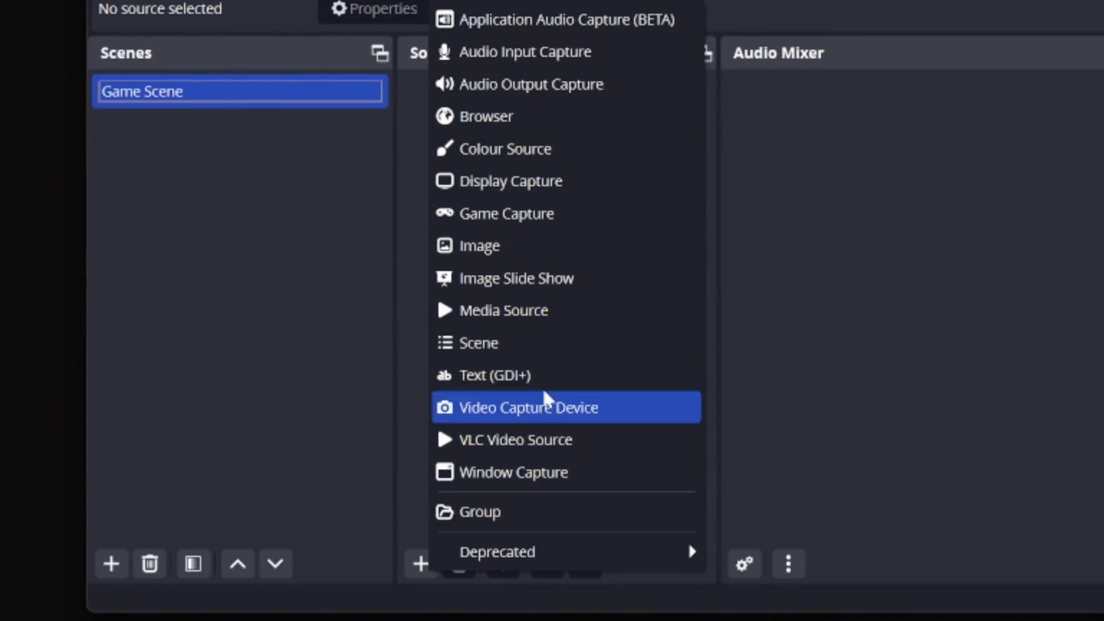
{"action": "left_click", "coordinate": [529, 407]}
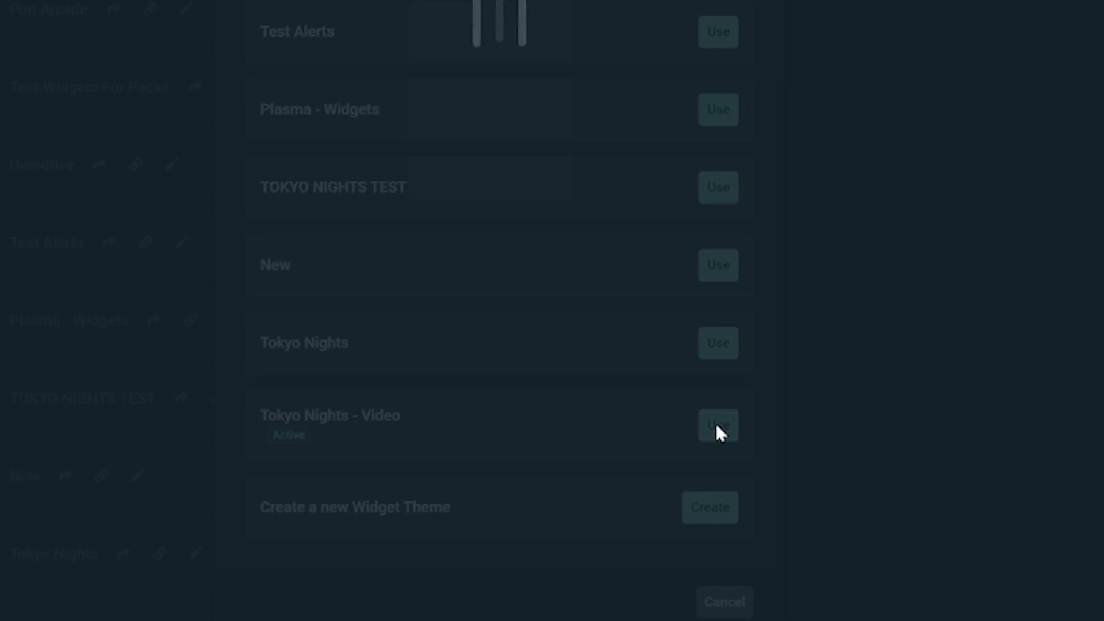
- Apply the Tokyo Nights - Video theme, check the Alertbox settings and drag the alert box within the Just Chatting layout
{"action": "left_click", "coordinate": [718, 426]}
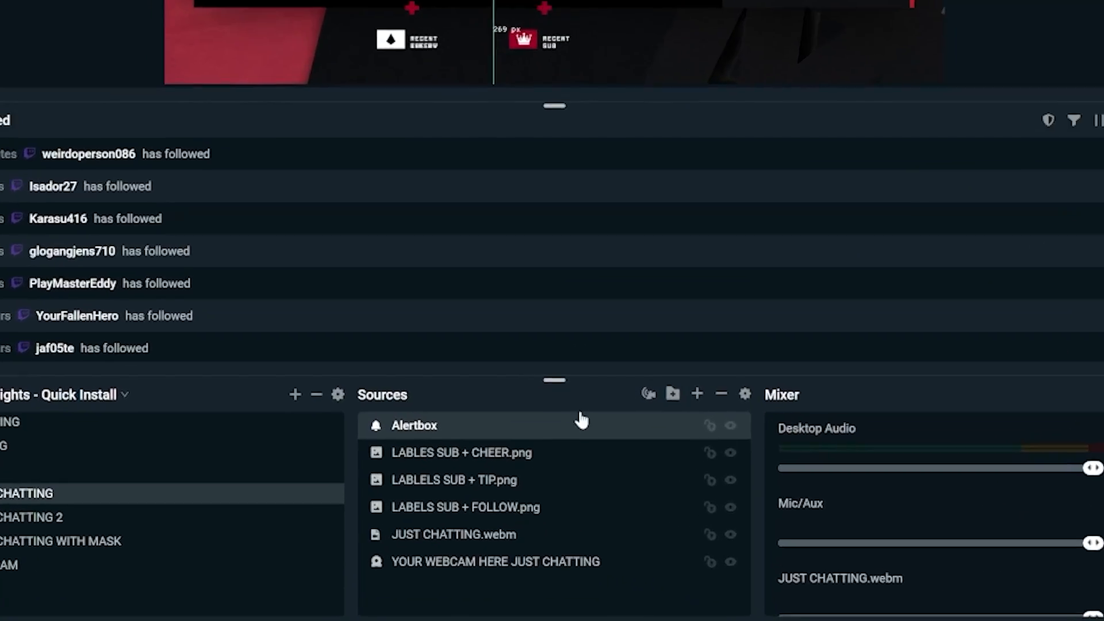
{"action": "double_click", "coordinate": [416, 426]}
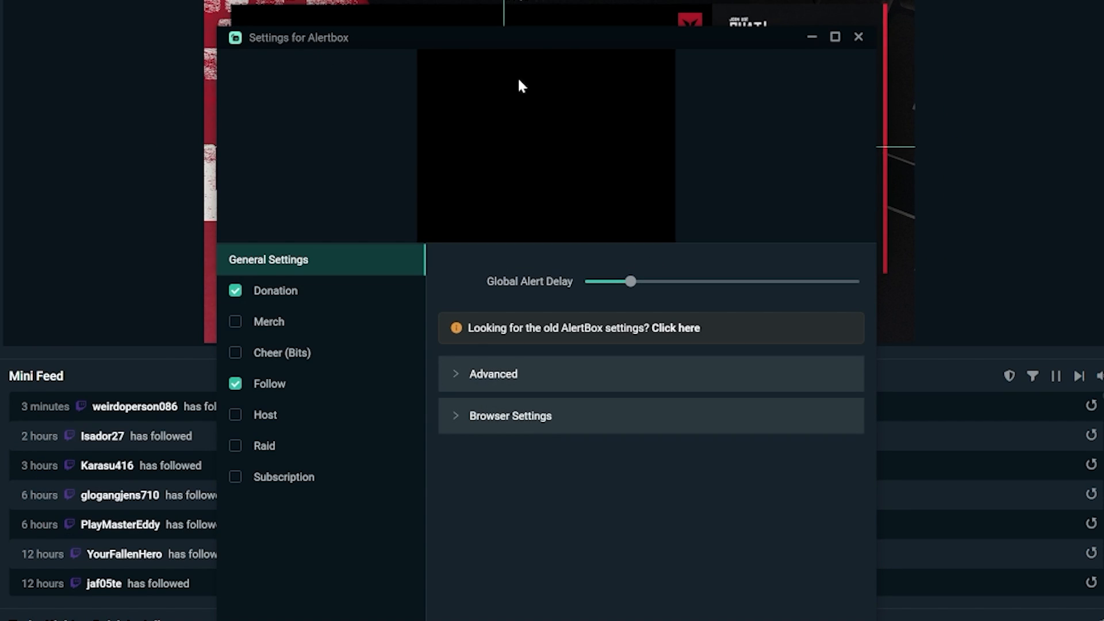
{"action": "left_click", "coordinate": [674, 328]}
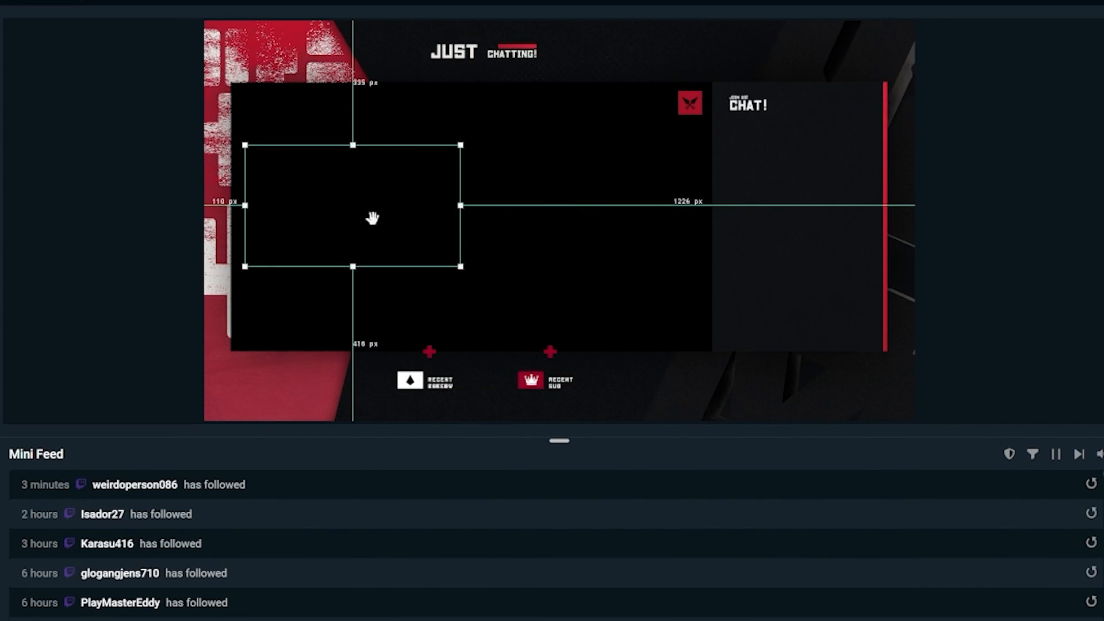
{"action": "left_click_drag", "start_coordinate": [352, 208], "coordinate": [440, 208]}
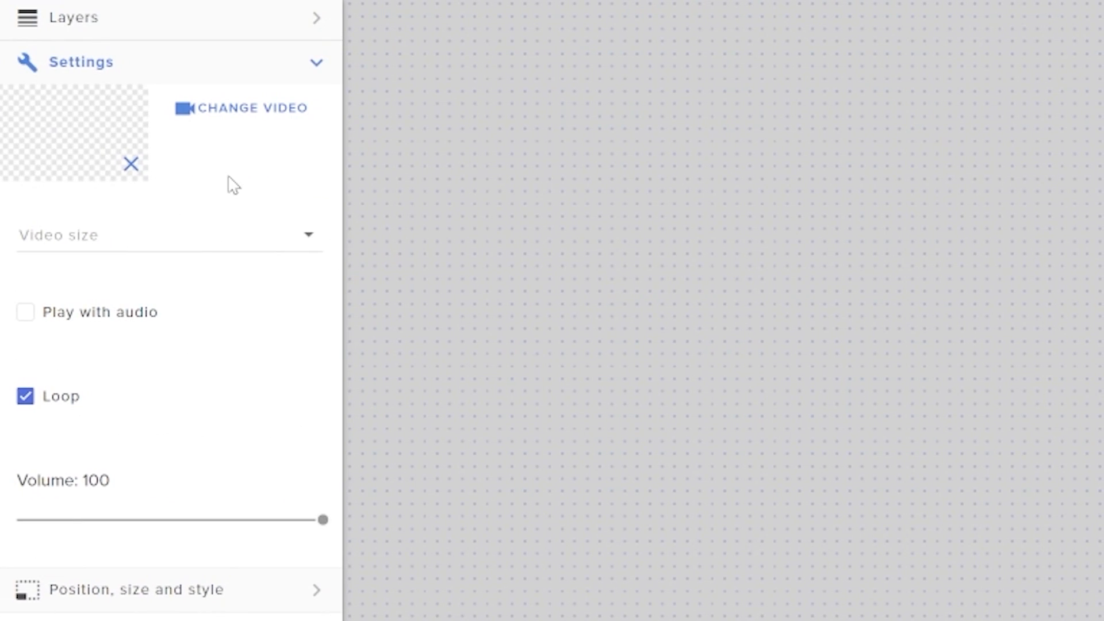
- Navigate from the video widget settings to the expired Raid: Shadow Legends sponsorships list
{"action": "left_click", "coordinate": [250, 108]}
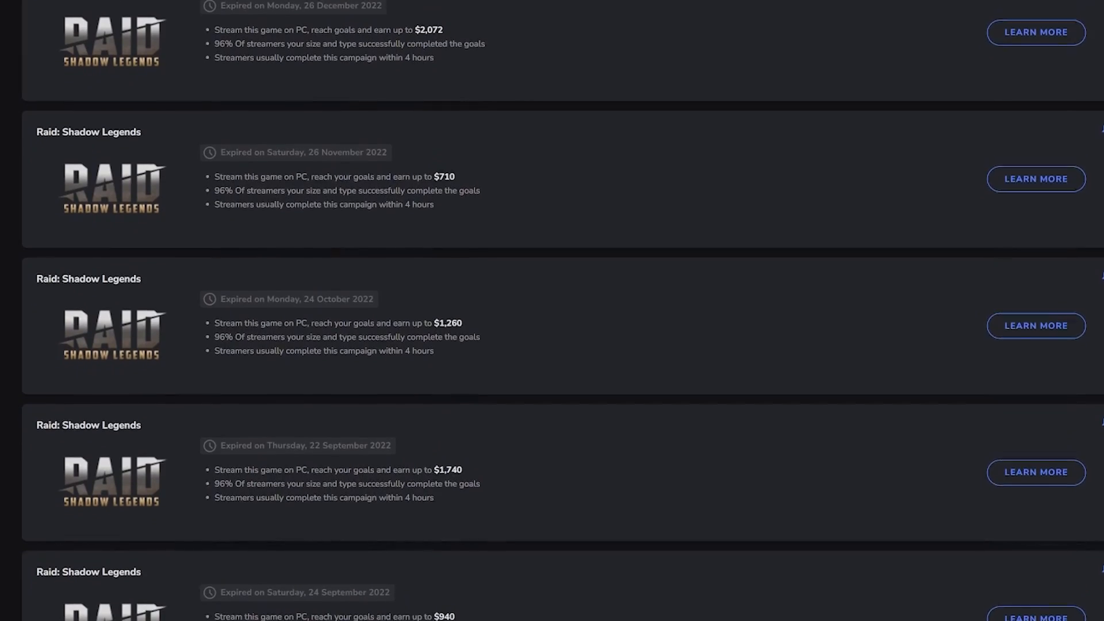
{"action": "scroll", "scroll_direction": "down", "scroll_amount": 3}
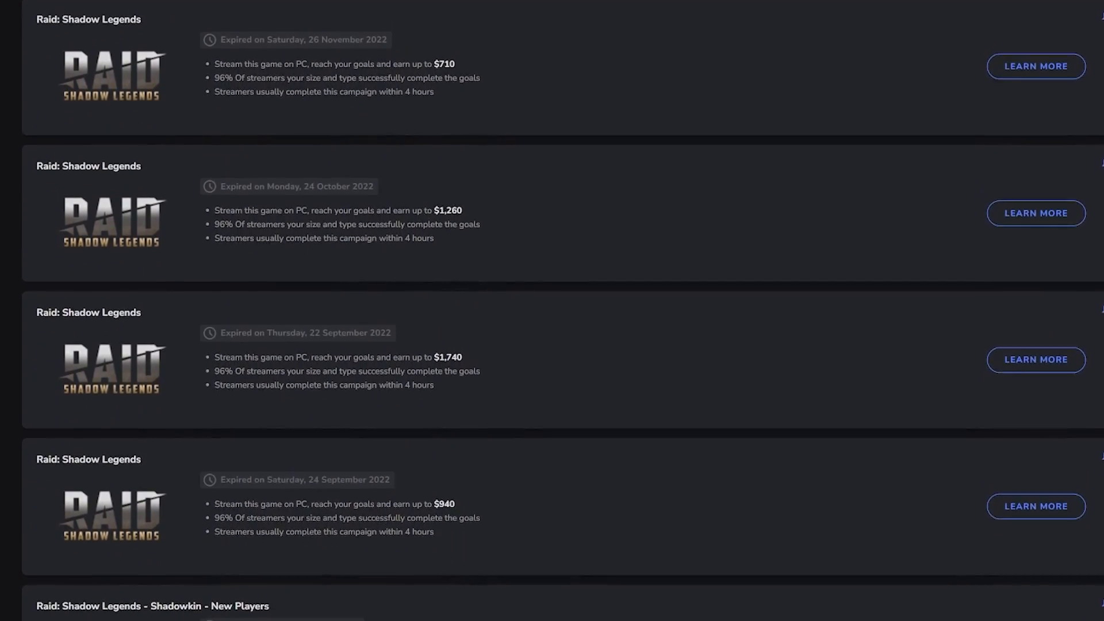
{"action": "scroll", "scroll_direction": "down", "scroll_amount": 3}
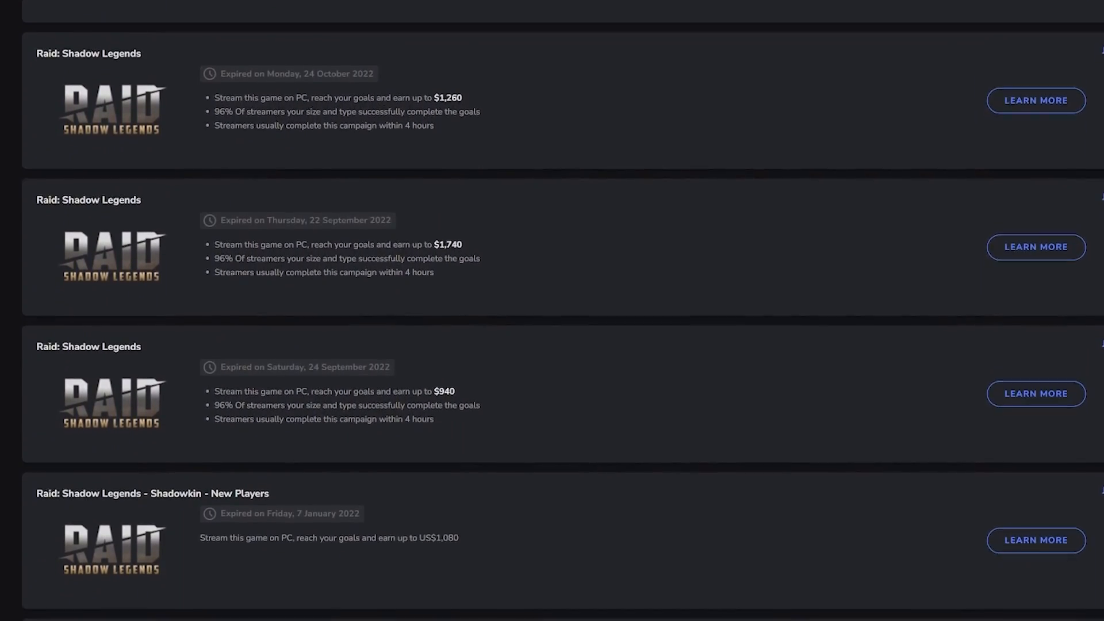
{"action": "scroll", "scroll_direction": "down", "scroll_amount": 3}
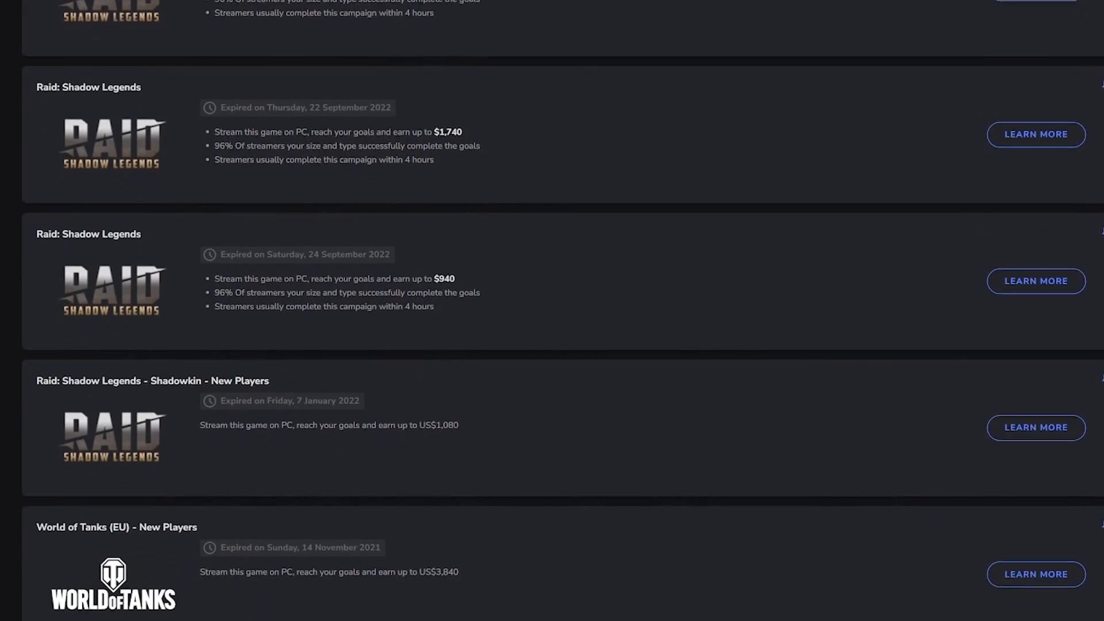
{"action": "scroll", "scroll_direction": "down", "scroll_amount": 3}
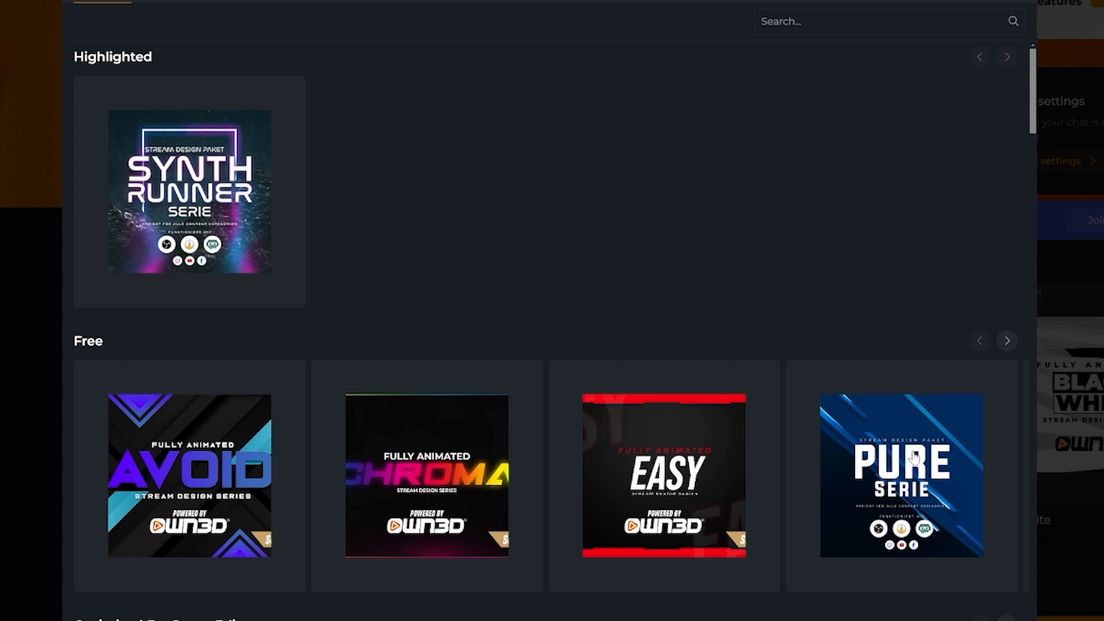
{"action": "mouse_move", "coordinate": [178, 464]}
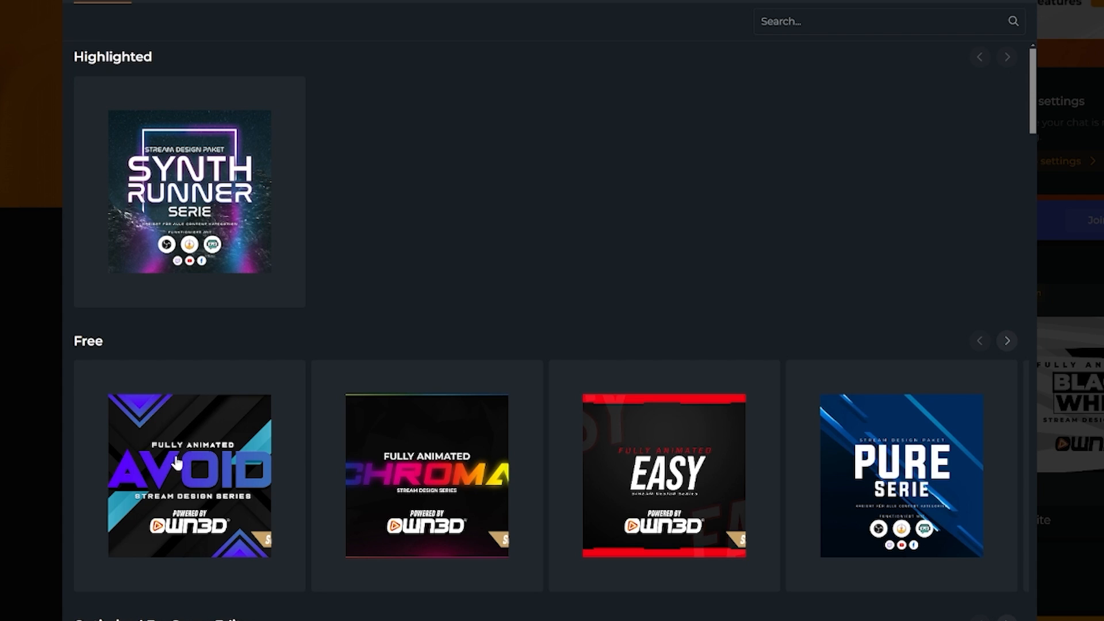
- Load the free Avoid template into the OWN3D Pro scene editor
{"action": "left_click", "coordinate": [182, 471]}
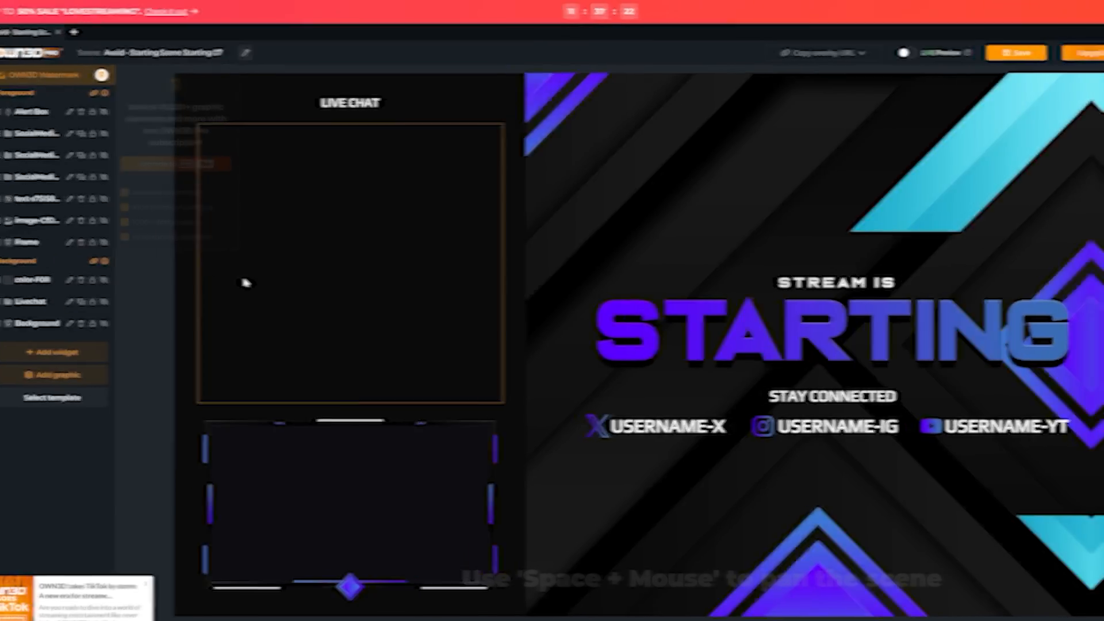